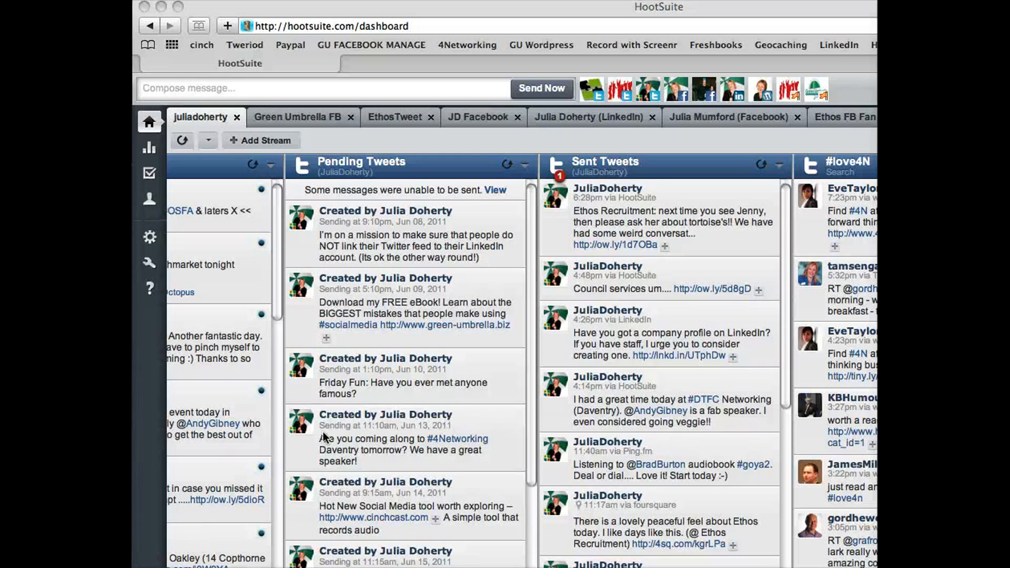
mouse_move(364, 388)
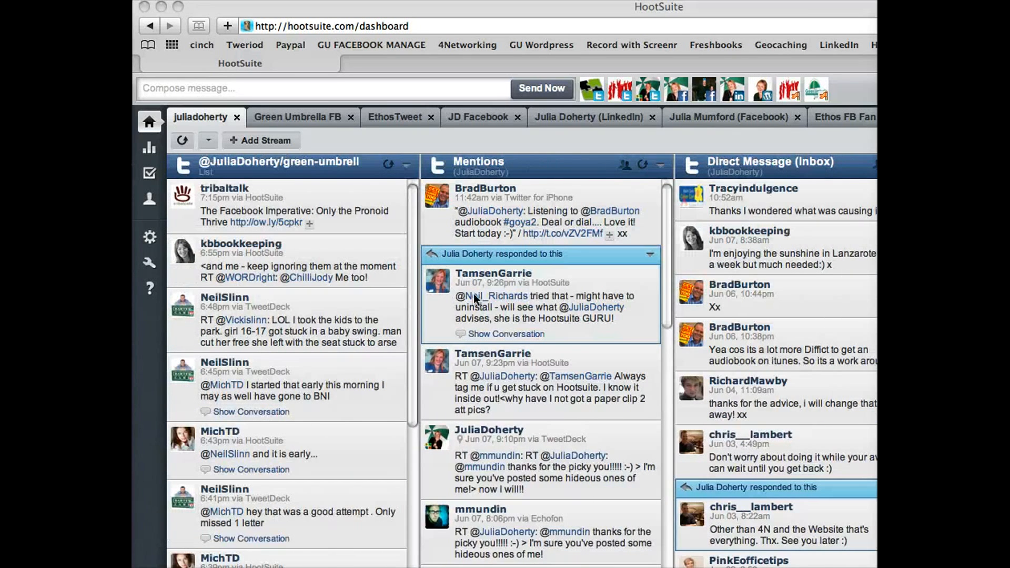
mouse_move(507, 297)
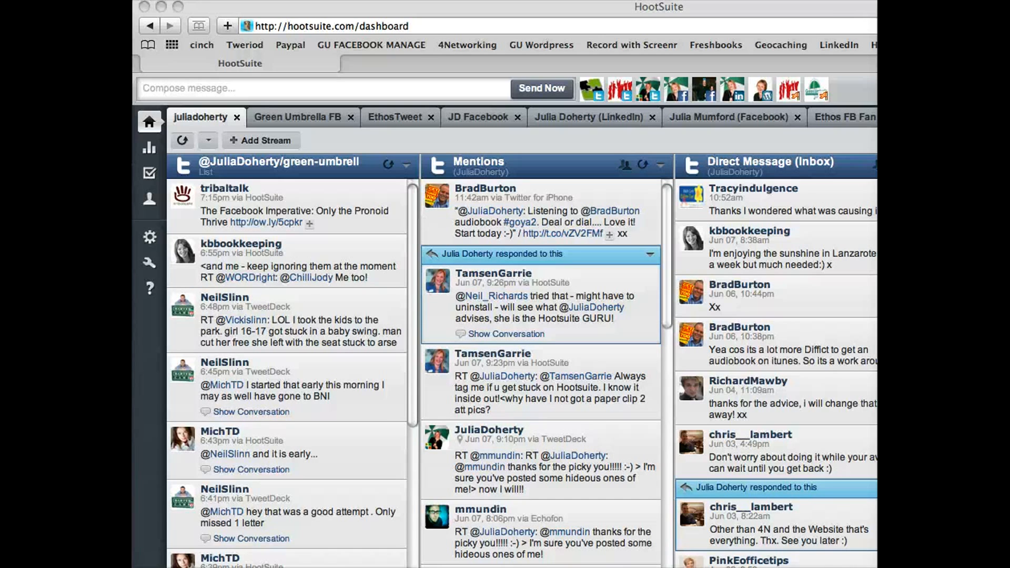
mouse_move(460, 14)
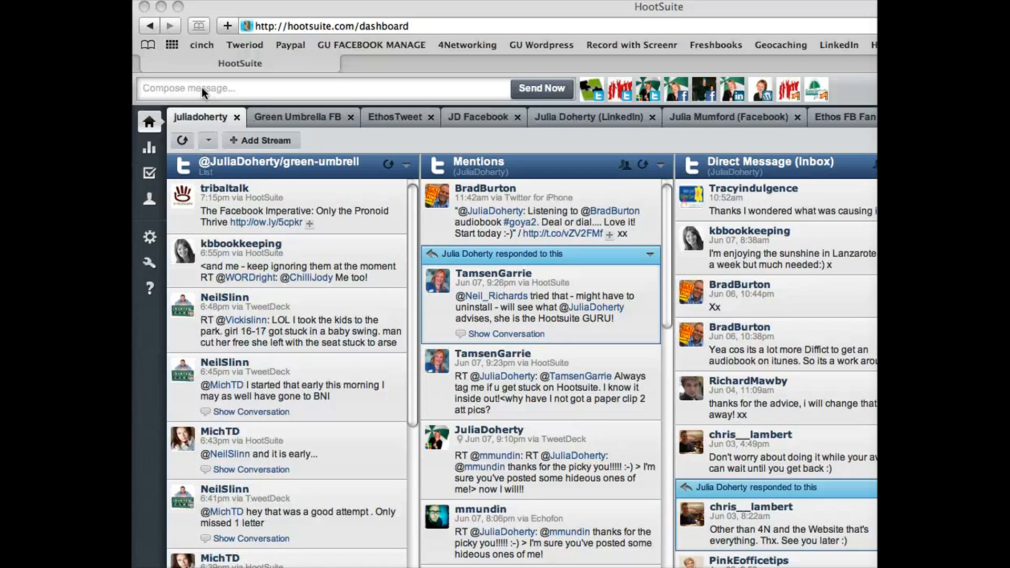
mouse_move(179, 92)
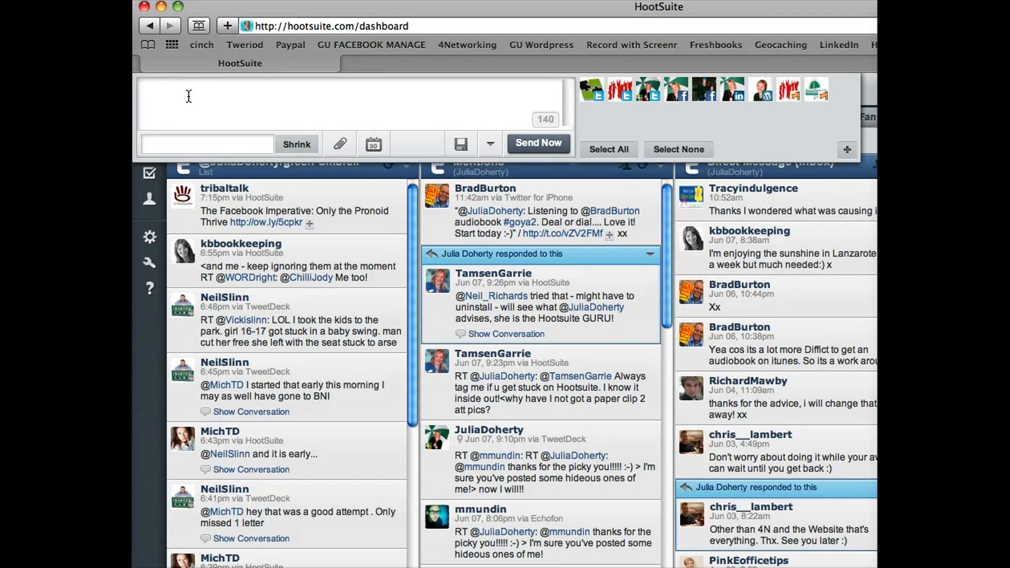
Write 'Had a great networking event this afternoon in #Daventry', backspacing over the misplaced 'wit'.
text(Had a)
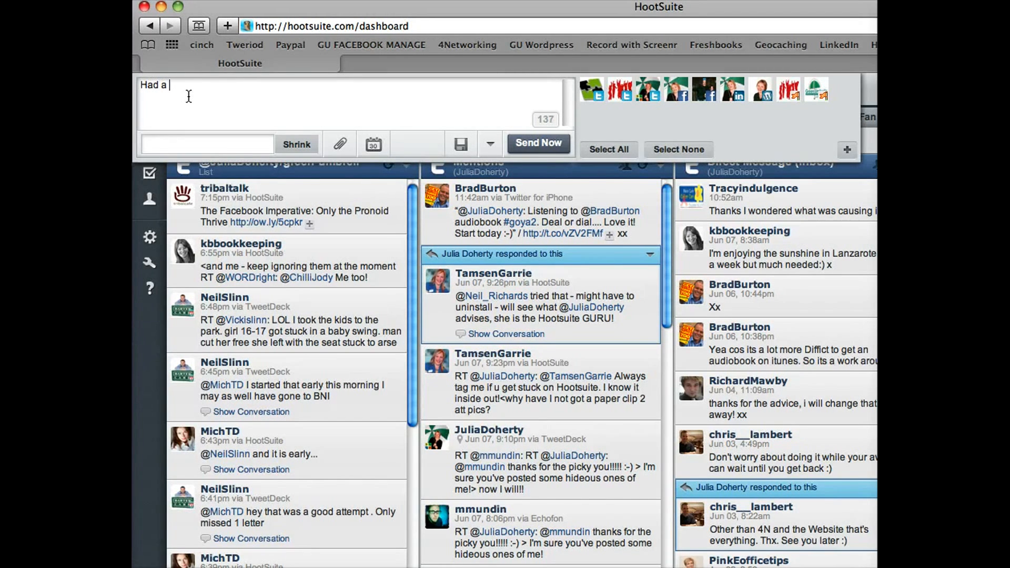
text(great network)
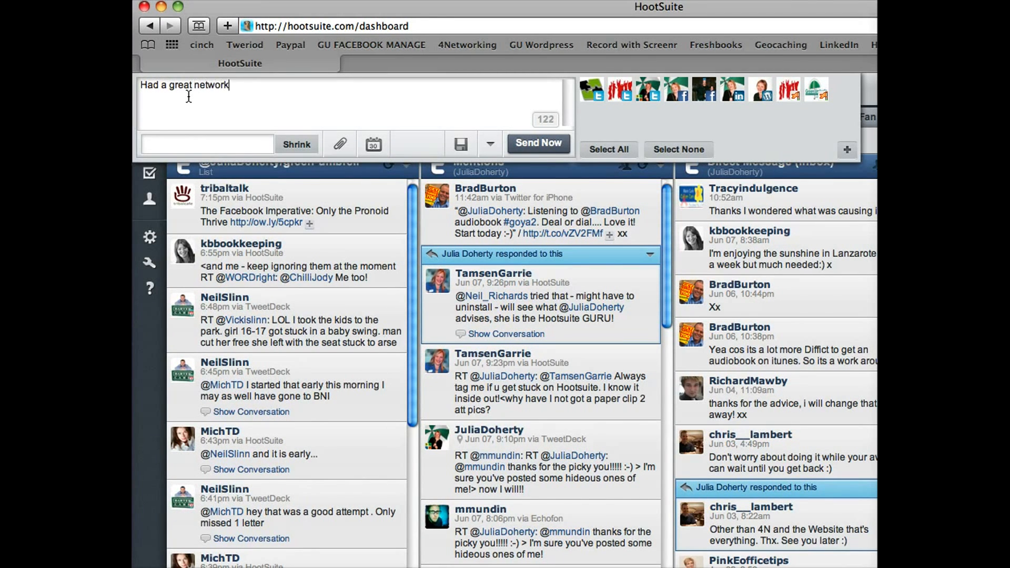
text(ing event this)
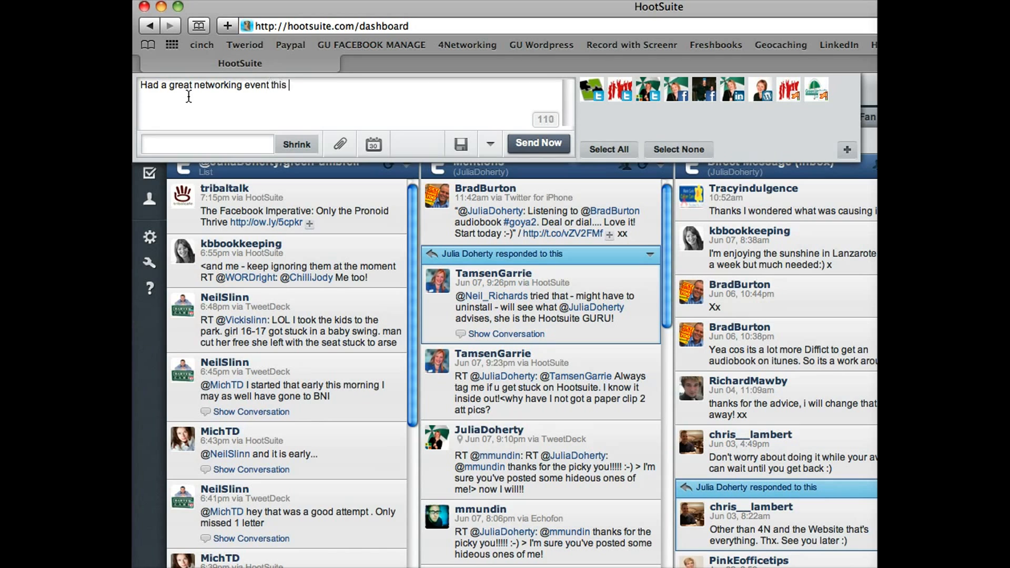
text(afternoon with the lovel)
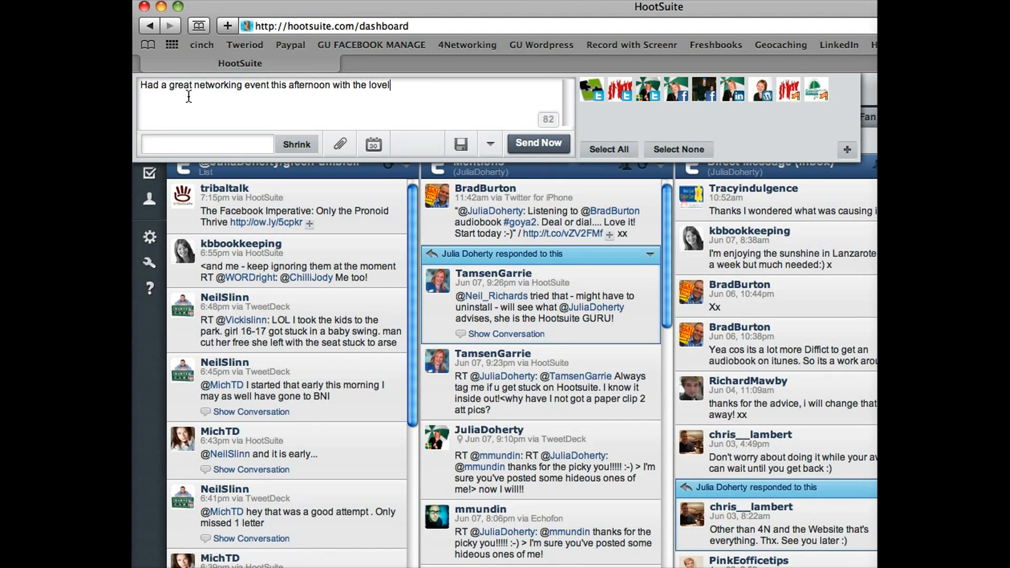
key(BackSpace)
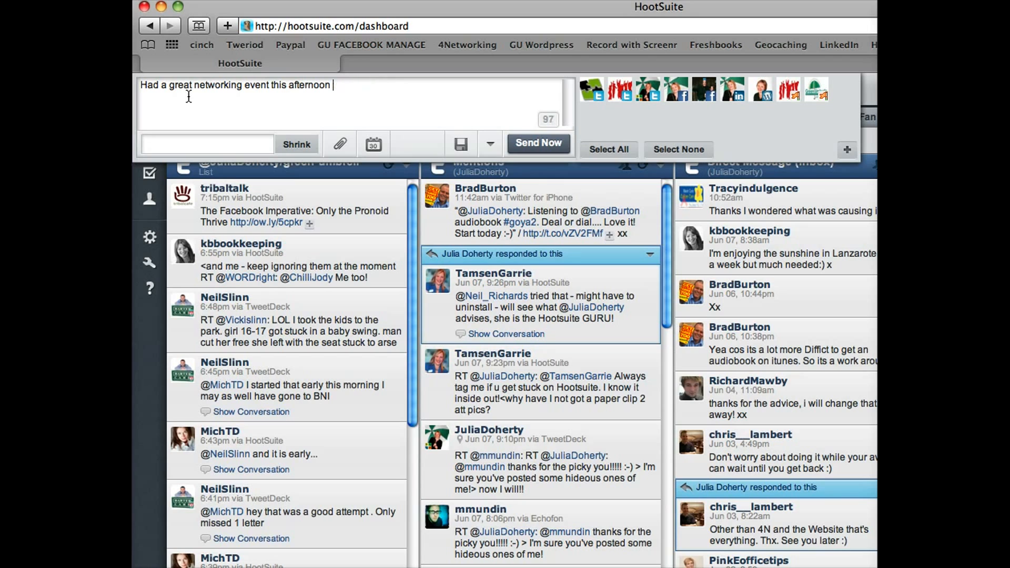
text(in #)
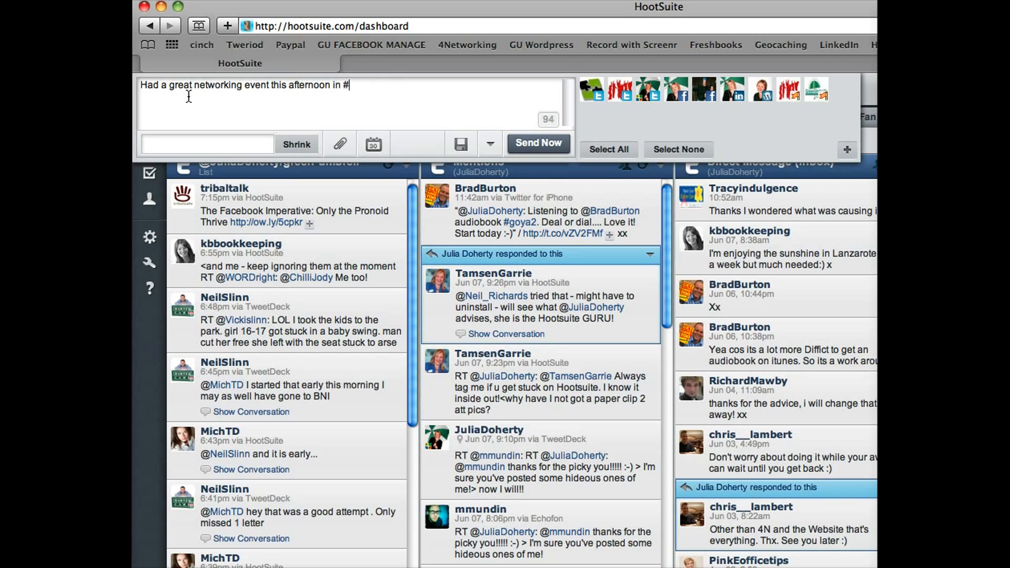
text(Daventr)
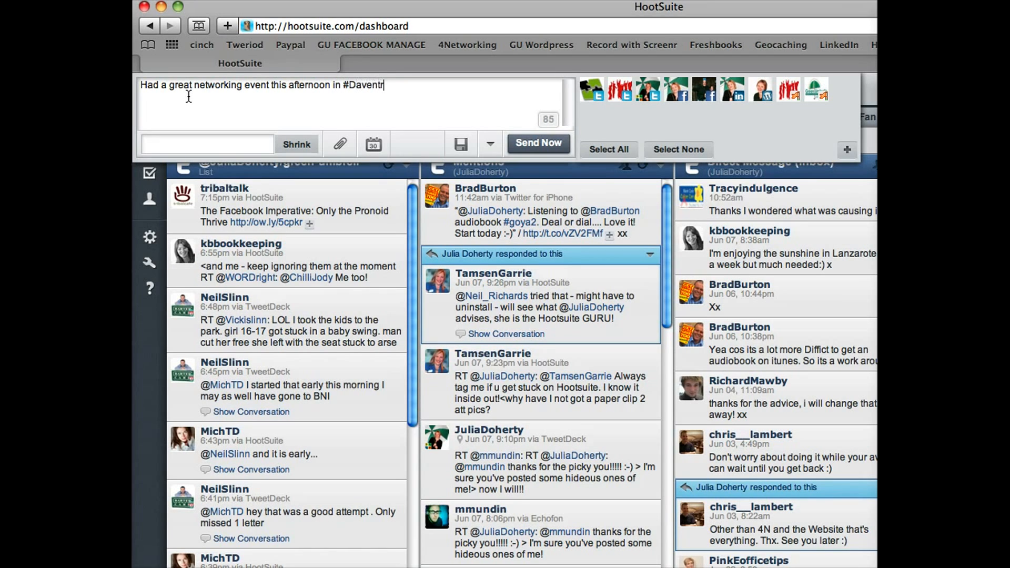
text(y)
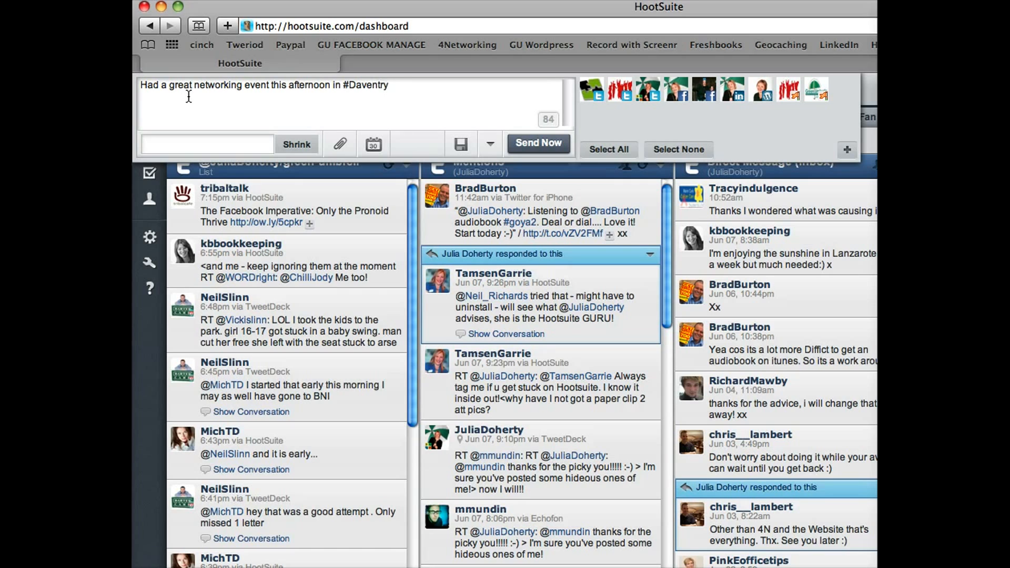
text(, with the lovel)
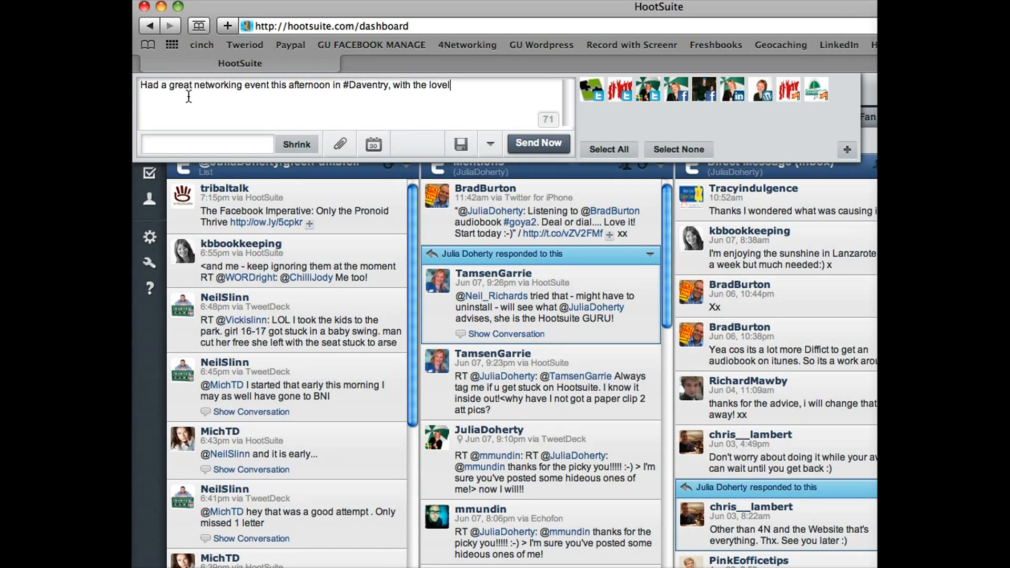
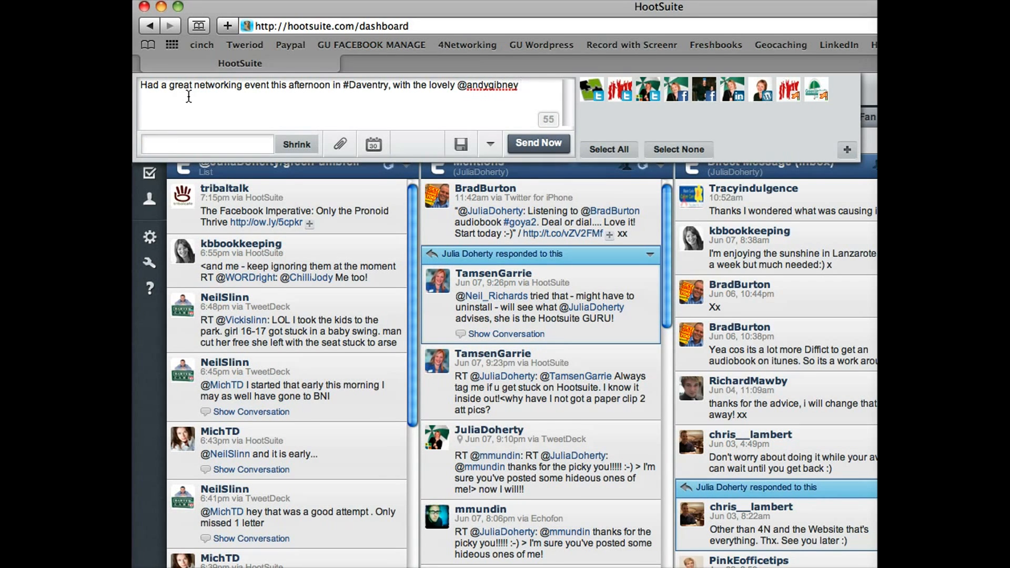
text(Check out the)
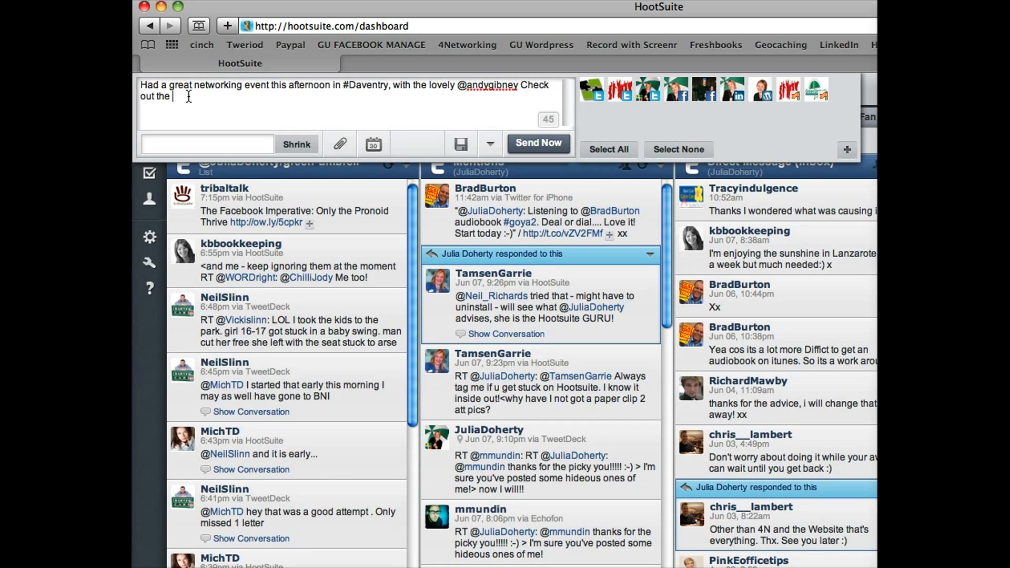
text(new suit!)
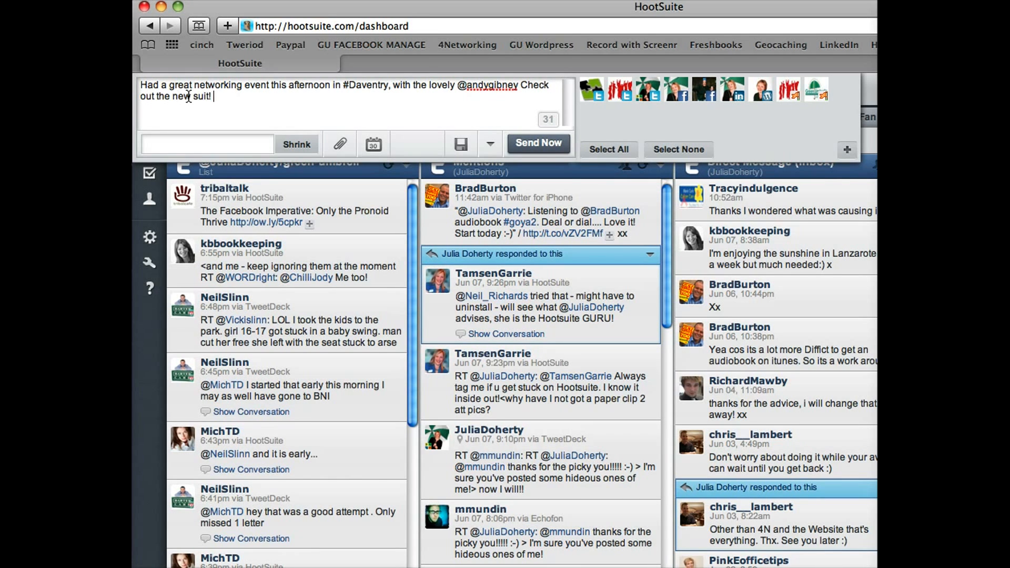
mouse_move(340, 145)
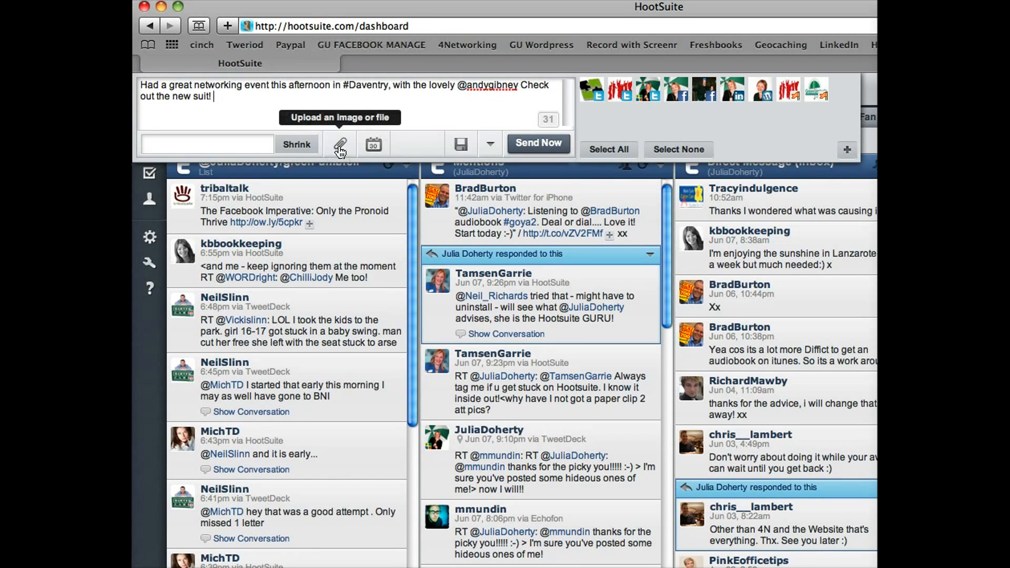
click(340, 145)
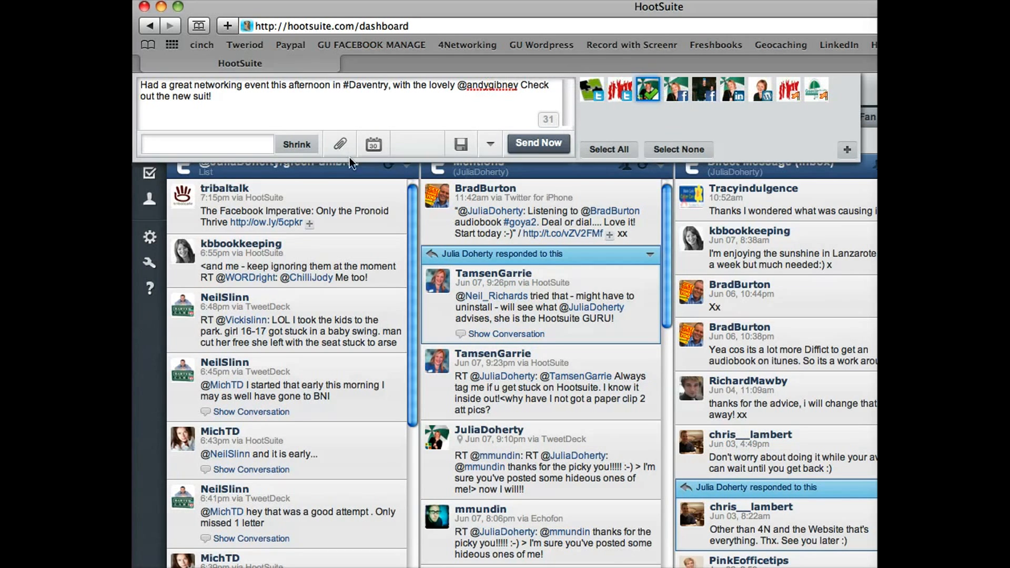
mouse_move(675, 88)
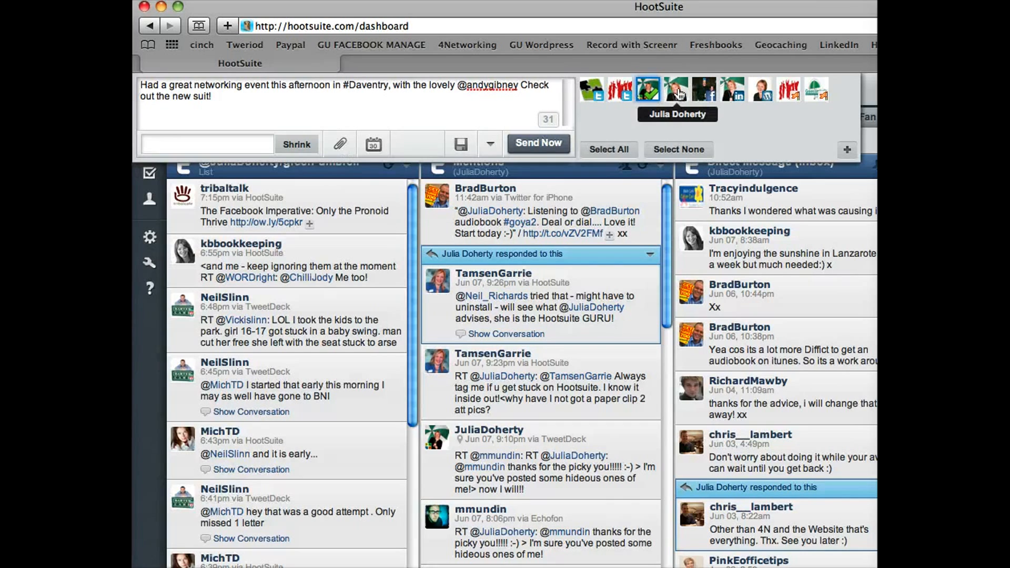
mouse_move(789, 93)
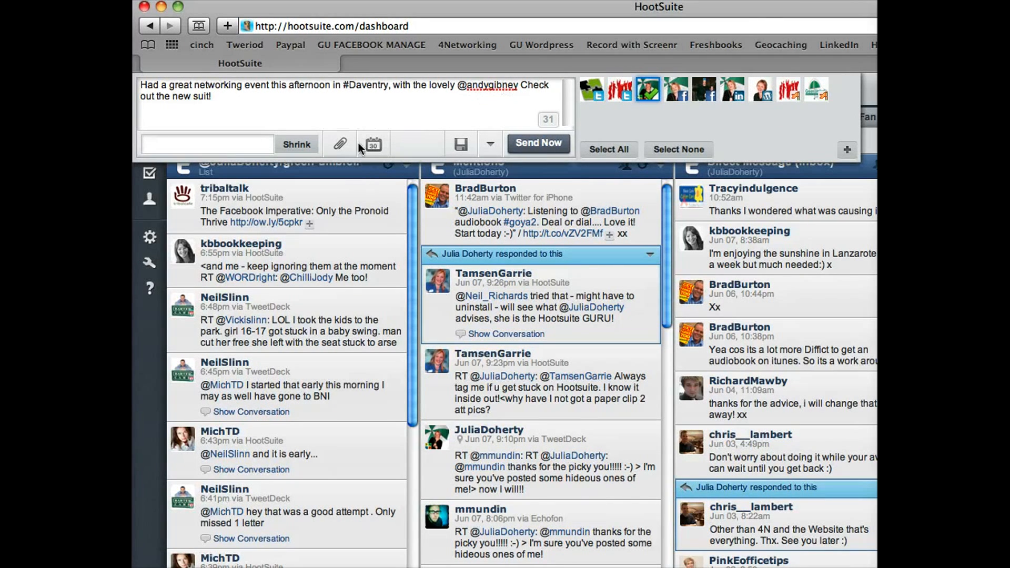
mouse_move(340, 144)
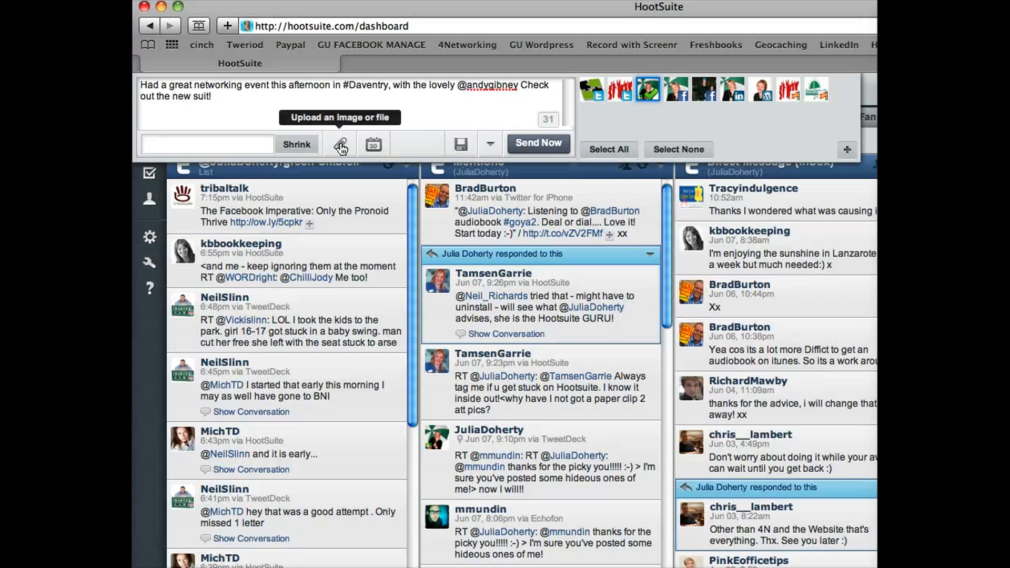
Attach the Desktop photo IMG_2735.jpg to the draft tweet via the paperclip upload.
click(340, 144)
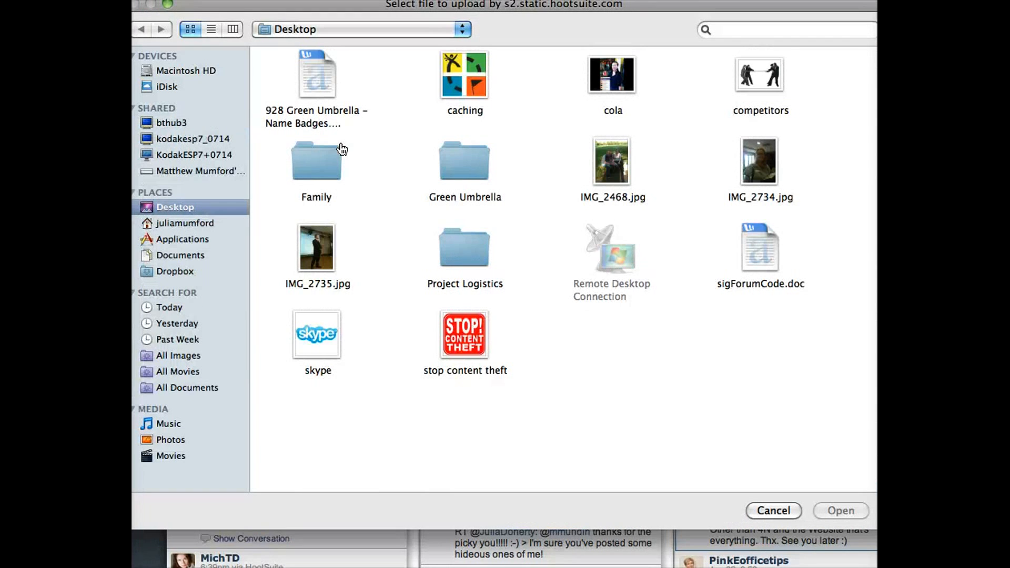
mouse_move(315, 243)
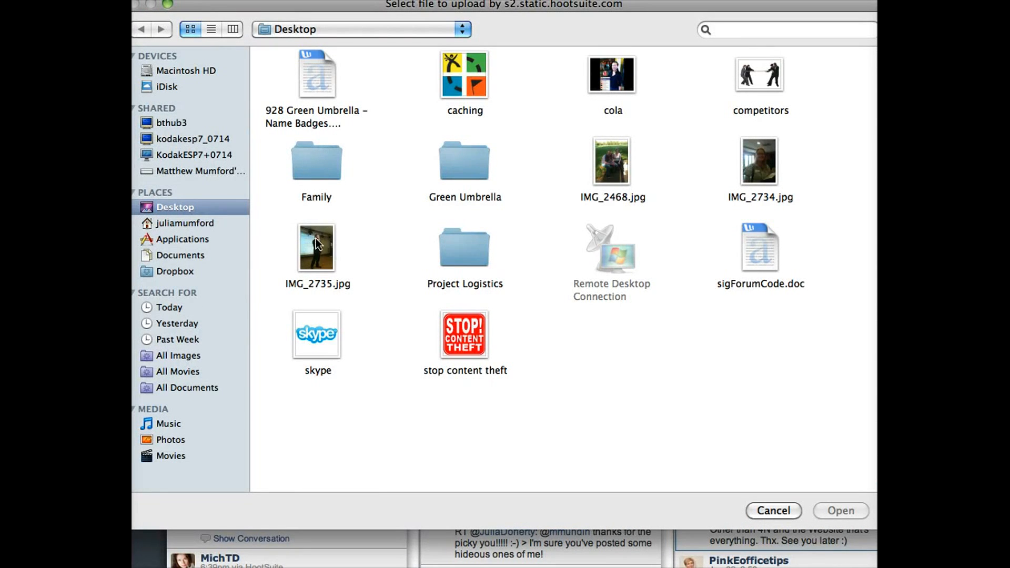
click(317, 248)
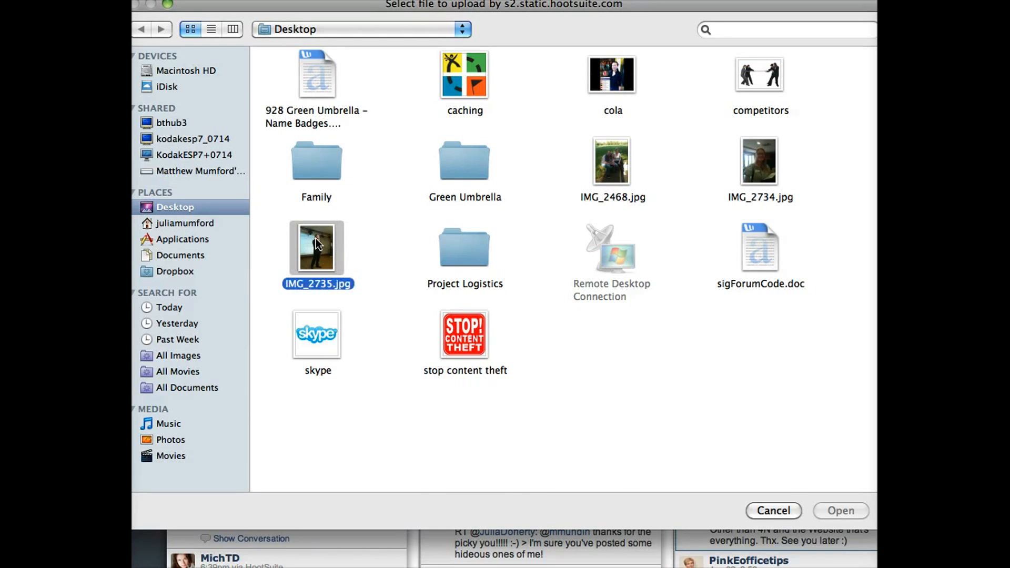
click(773, 511)
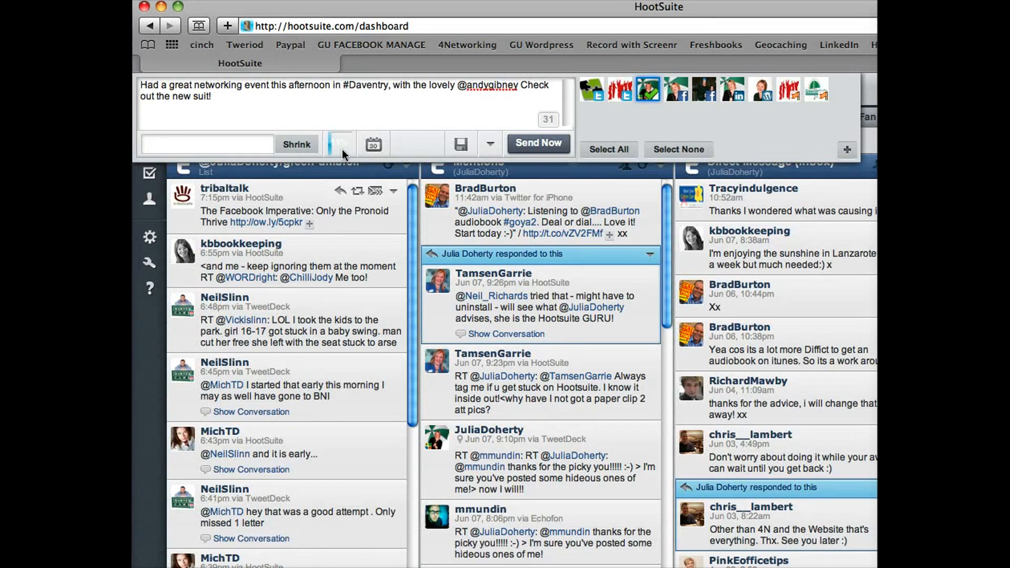
mouse_move(340, 145)
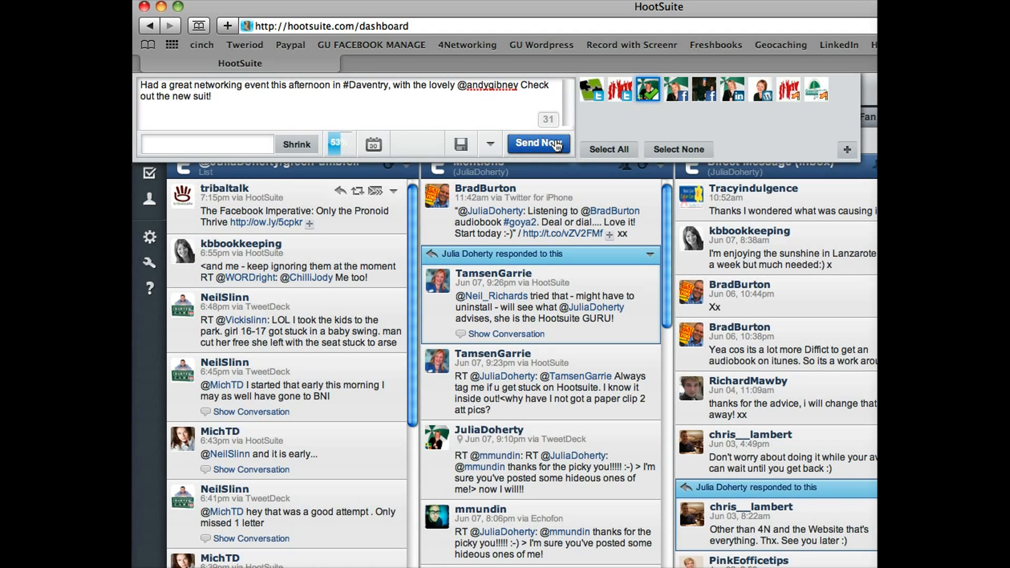
mouse_move(537, 143)
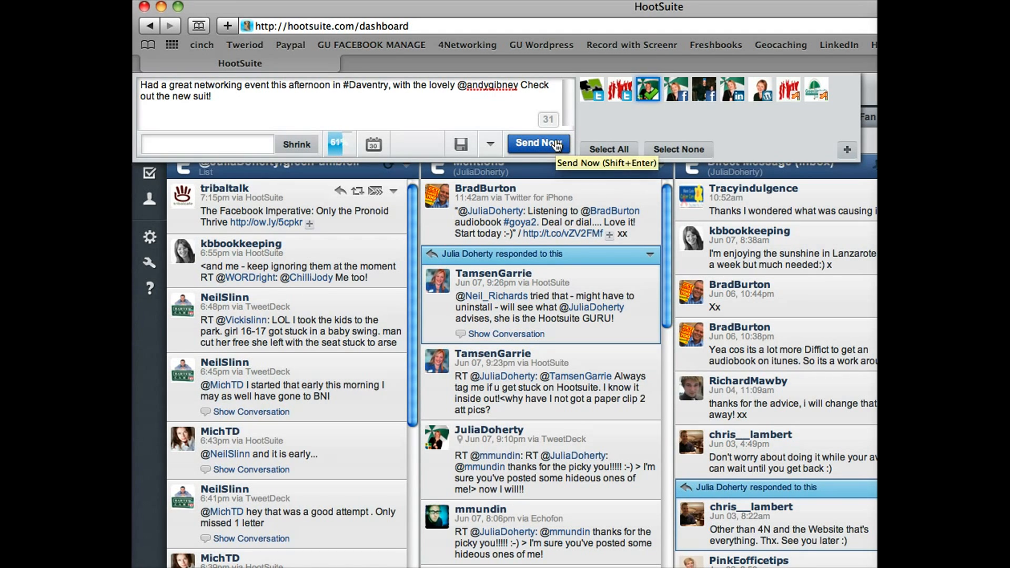